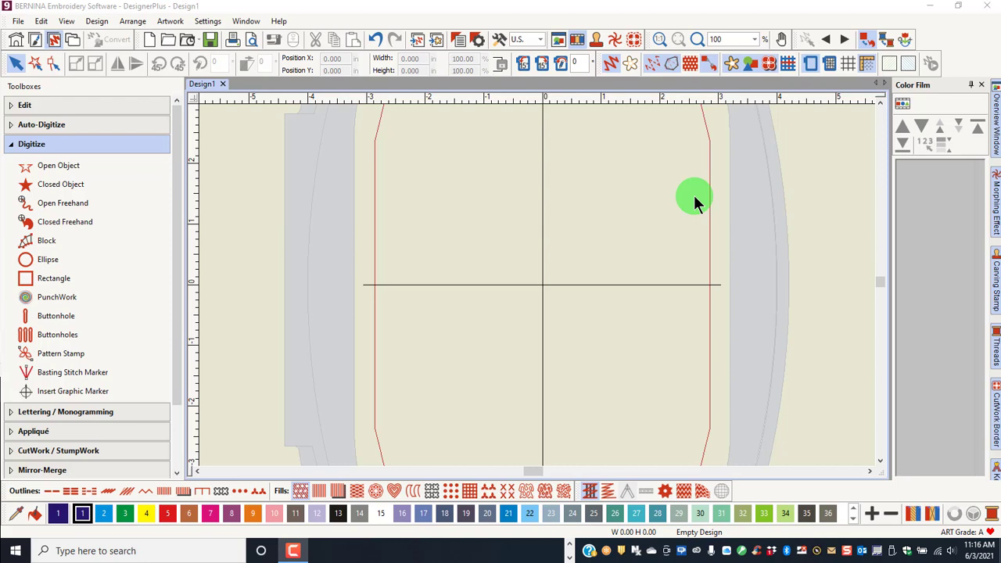
{"action": "mouse_move", "coordinate": [359, 70]}
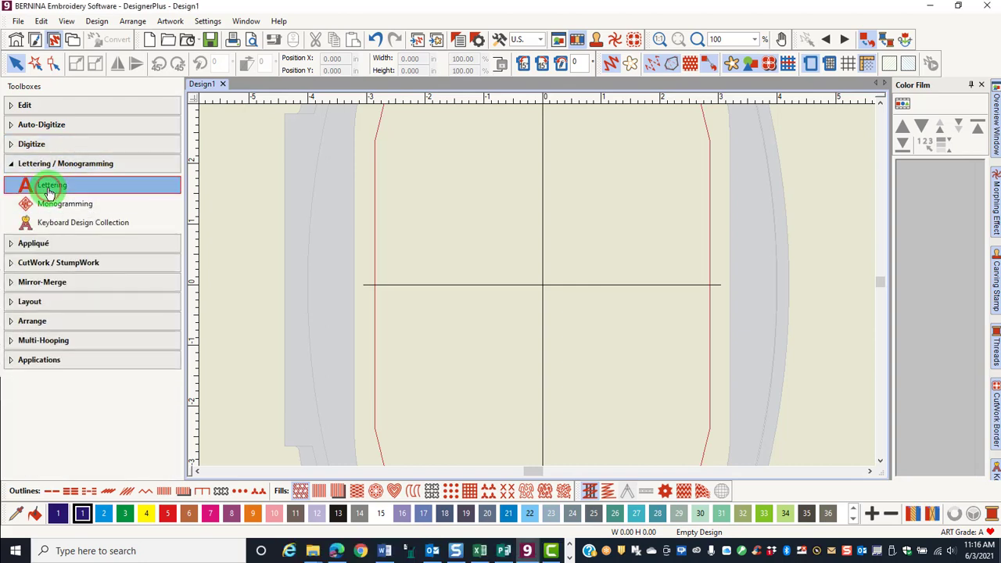
Create a lettering object reading BERNINA, OF, AMERICA on three separate lines.
{"action": "left_click", "coordinate": [52, 185]}
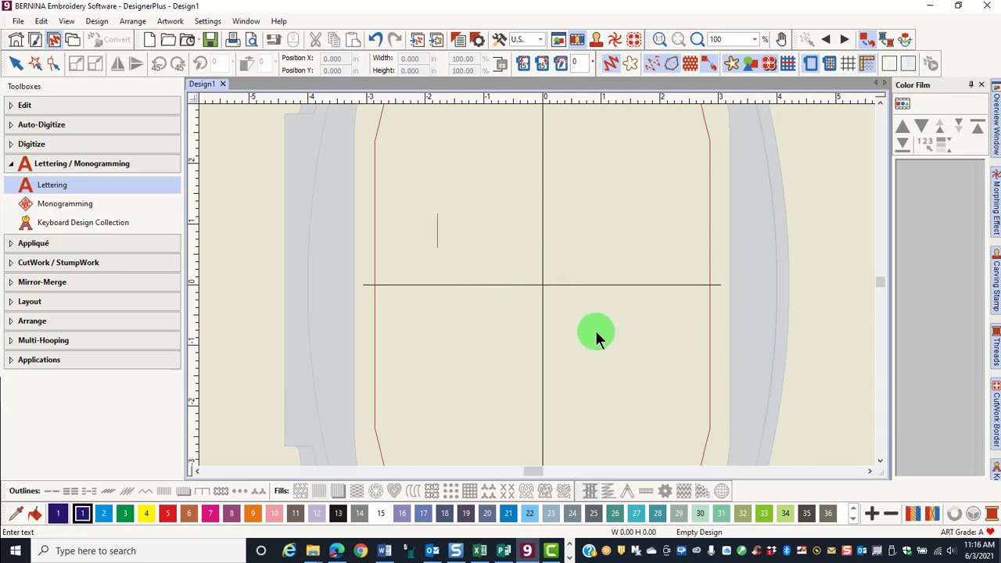
{"action": "type", "text": "BE"}
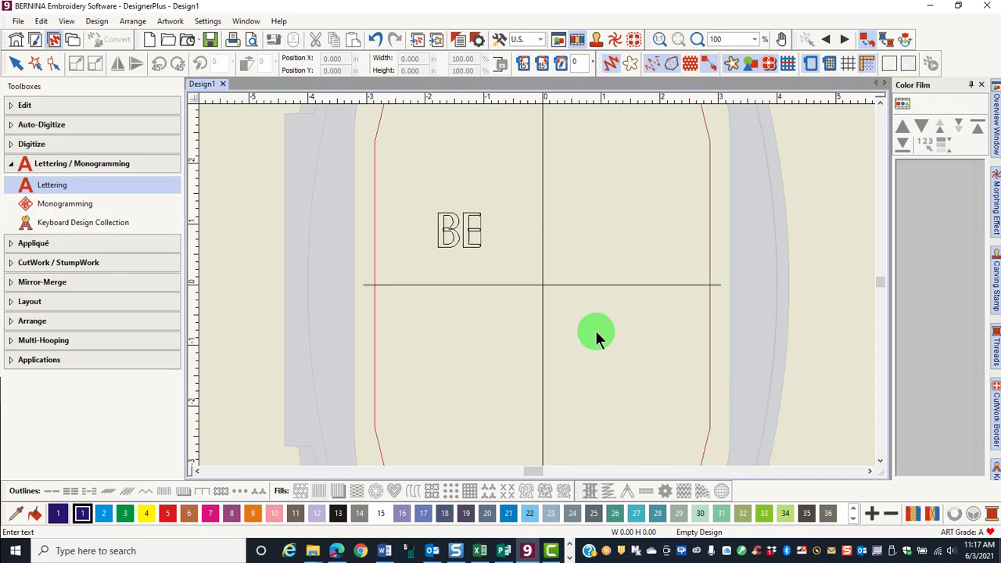
{"action": "type", "text": "RNINA"}
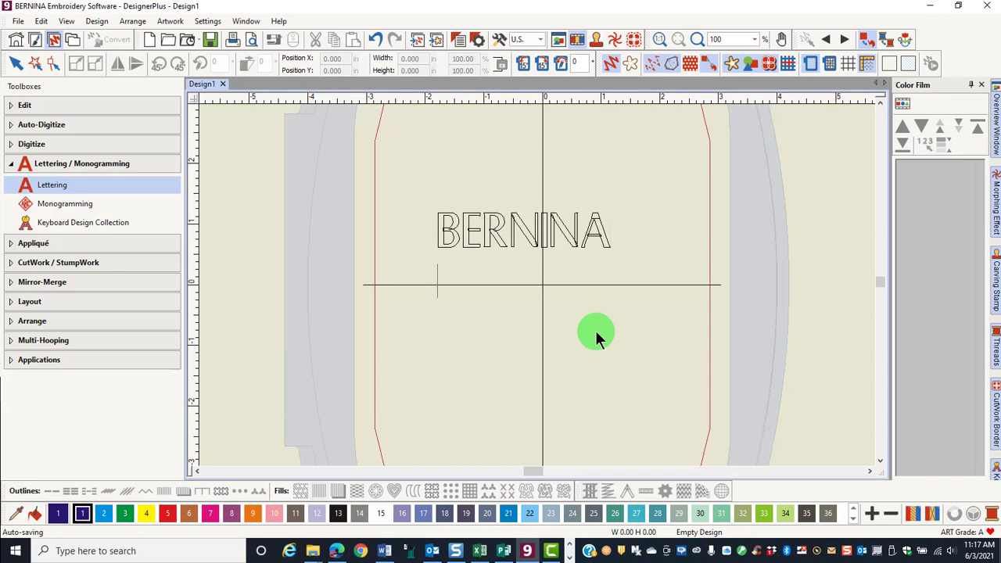
{"action": "type", "text": "OF"}
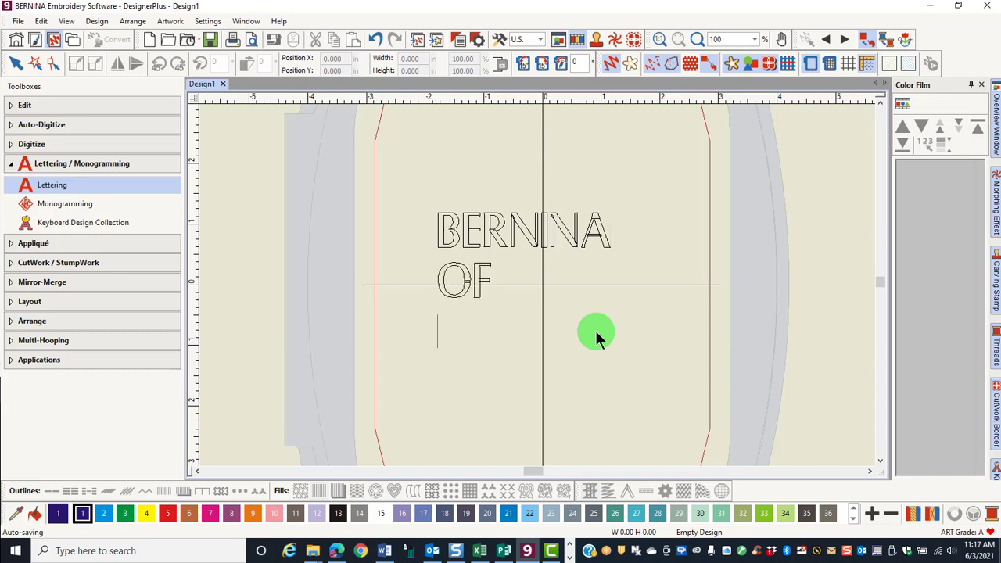
{"action": "type", "text": "AMERICA"}
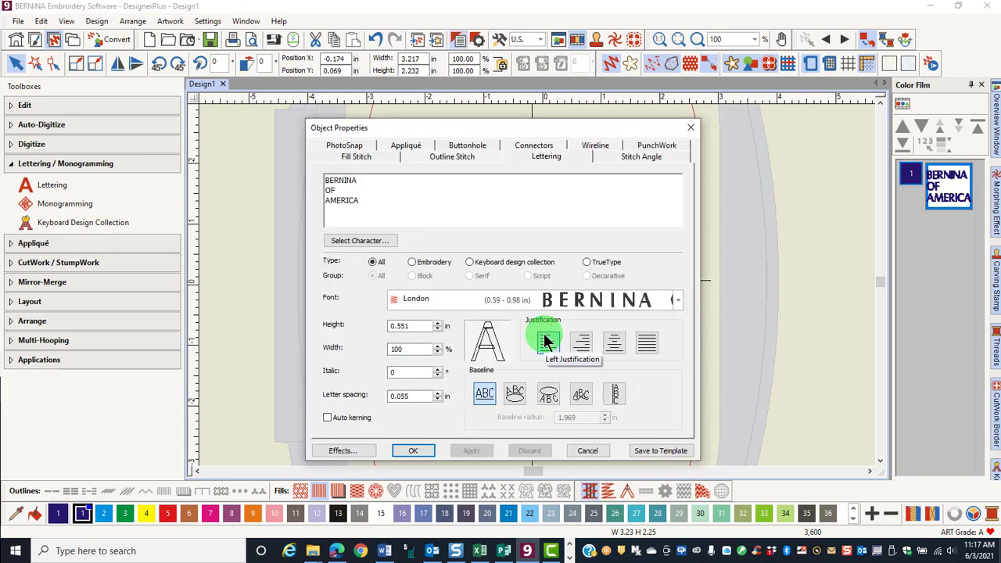
{"action": "mouse_move", "coordinate": [403, 131]}
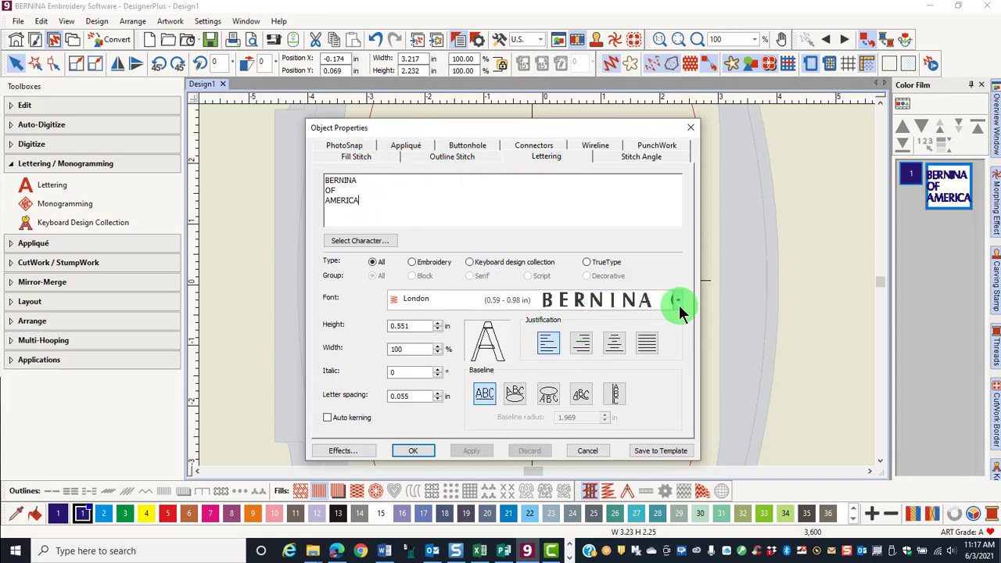
Generate the stitched BERNINA OF AMERICA text, then delete it from the hoop.
{"action": "left_click", "coordinate": [412, 451]}
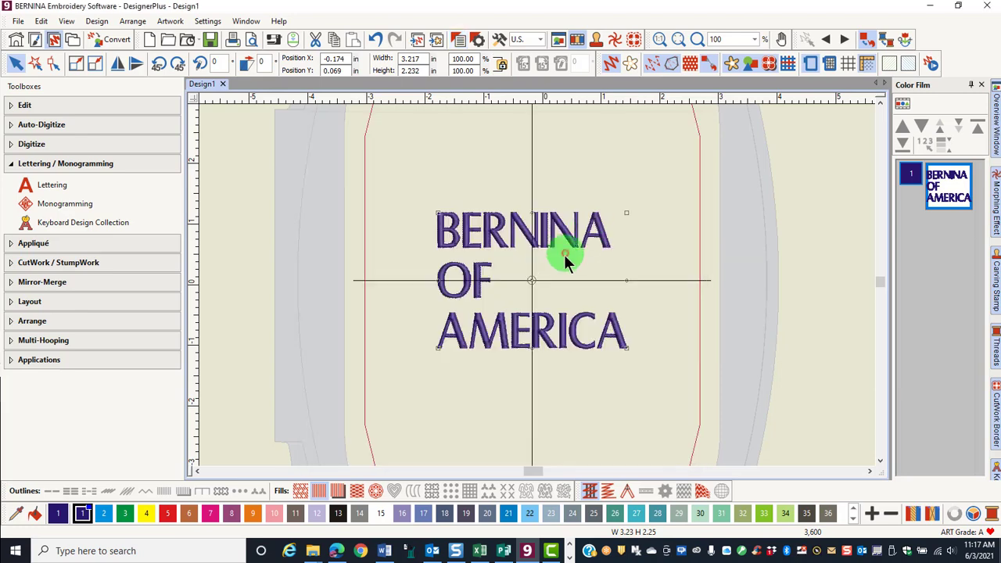
{"action": "key", "text": "Delete"}
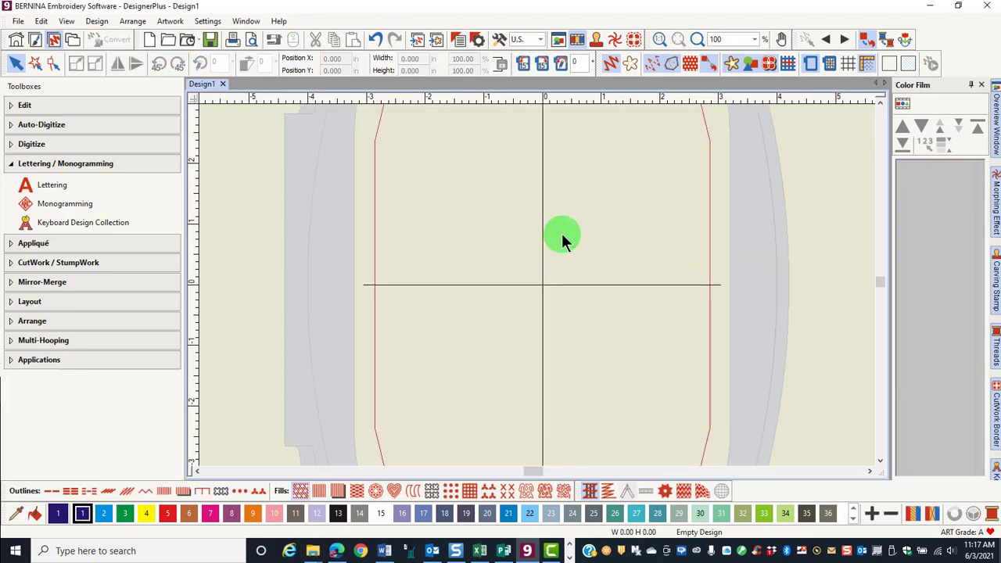
{"action": "mouse_move", "coordinate": [53, 184]}
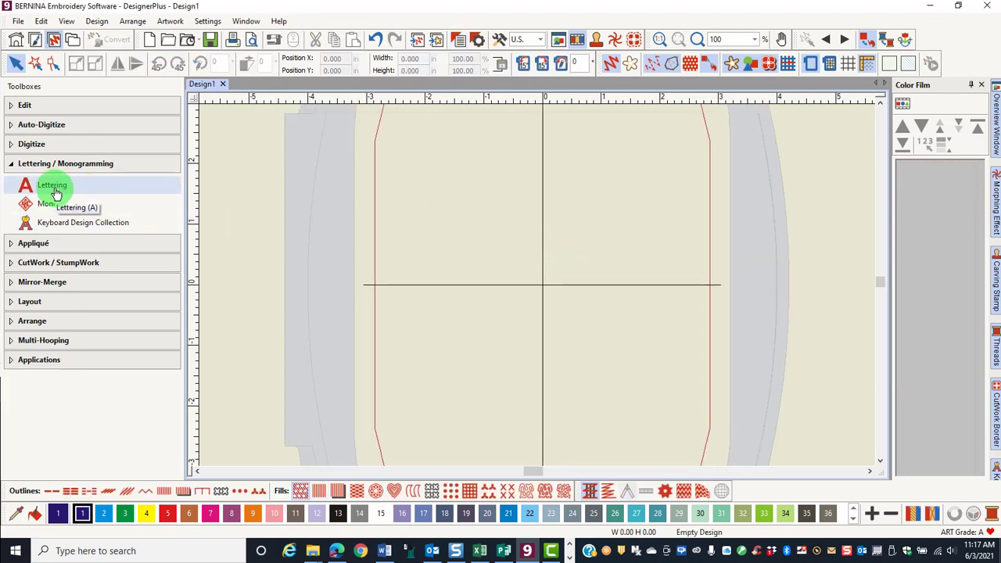
Start a new lettering object and enter the text Jessica.
{"action": "left_click", "coordinate": [54, 184]}
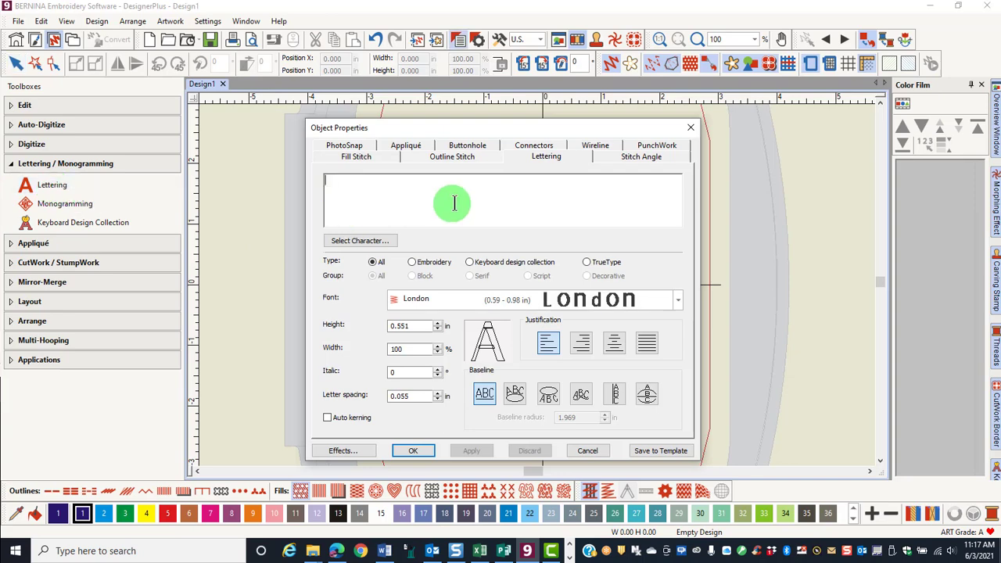
{"action": "mouse_move", "coordinate": [414, 205]}
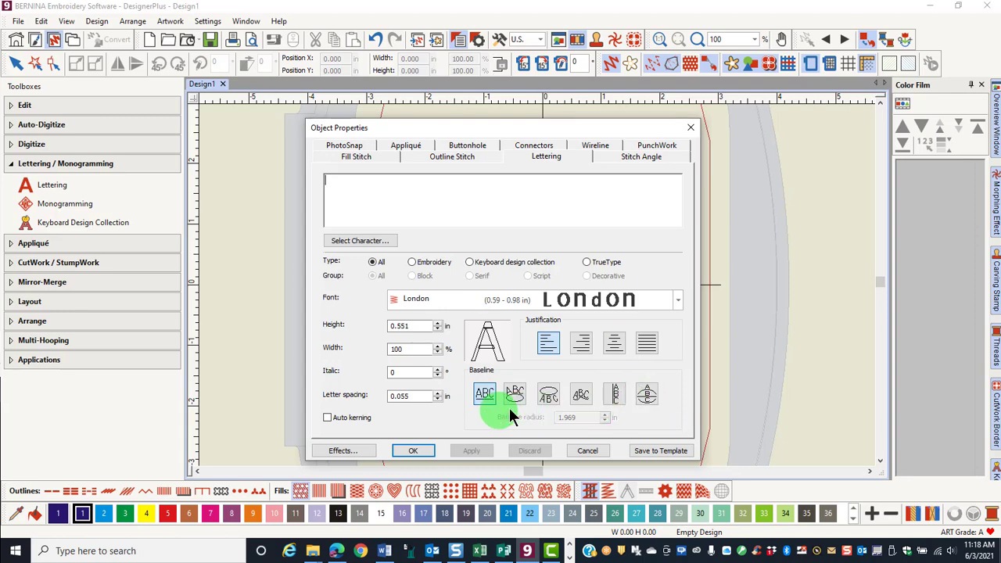
{"action": "mouse_move", "coordinate": [485, 243]}
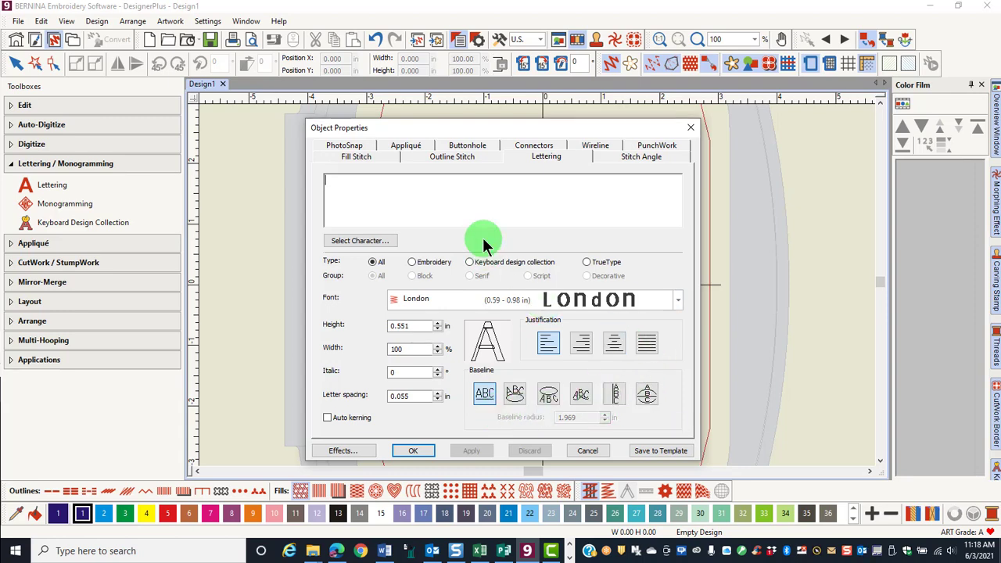
{"action": "left_click", "coordinate": [328, 181]}
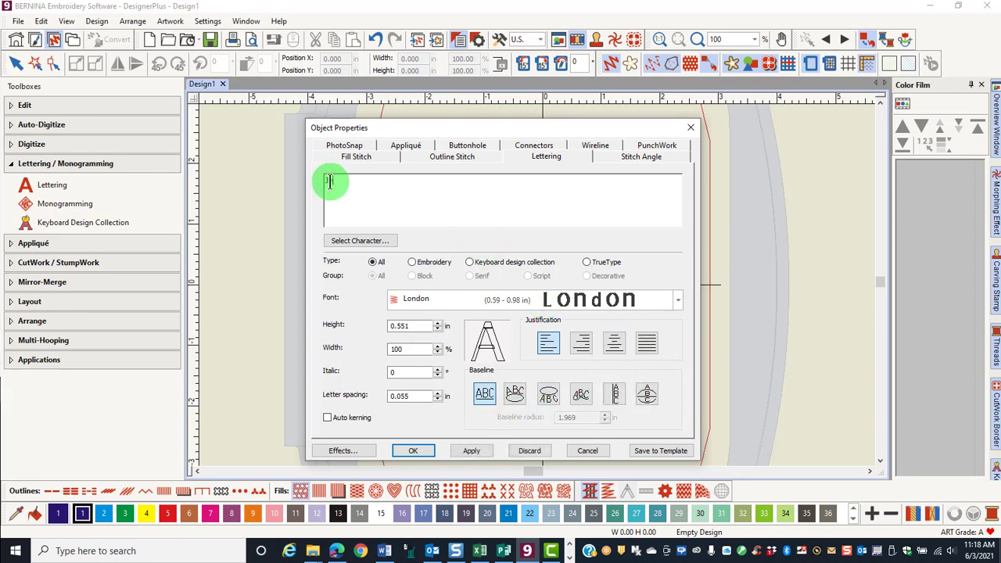
{"action": "type", "text": "Jessica"}
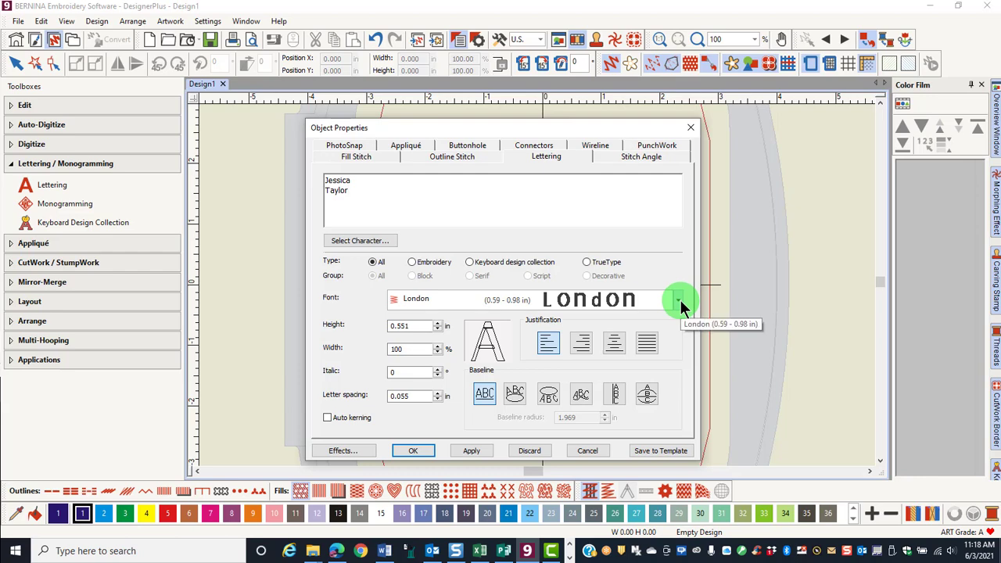
Choose the Misty script font and place the purple lettering on the hoop.
{"action": "left_click", "coordinate": [677, 300]}
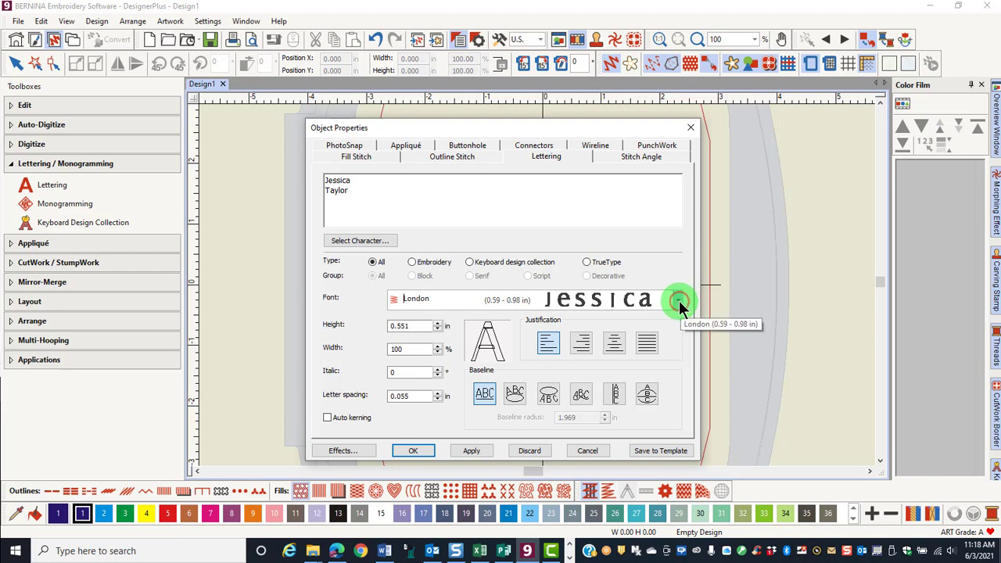
{"action": "left_click", "coordinate": [679, 300]}
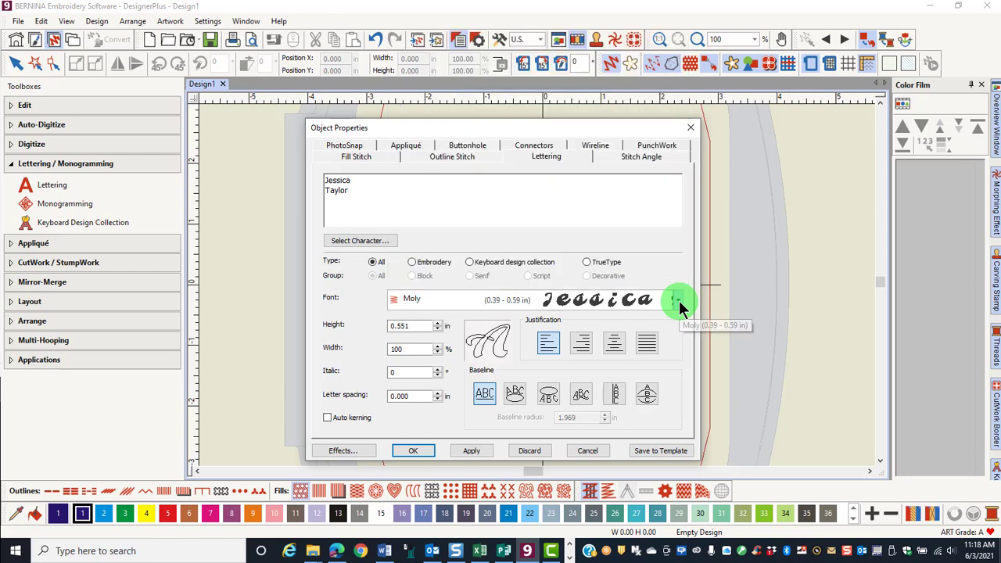
{"action": "mouse_move", "coordinate": [665, 305]}
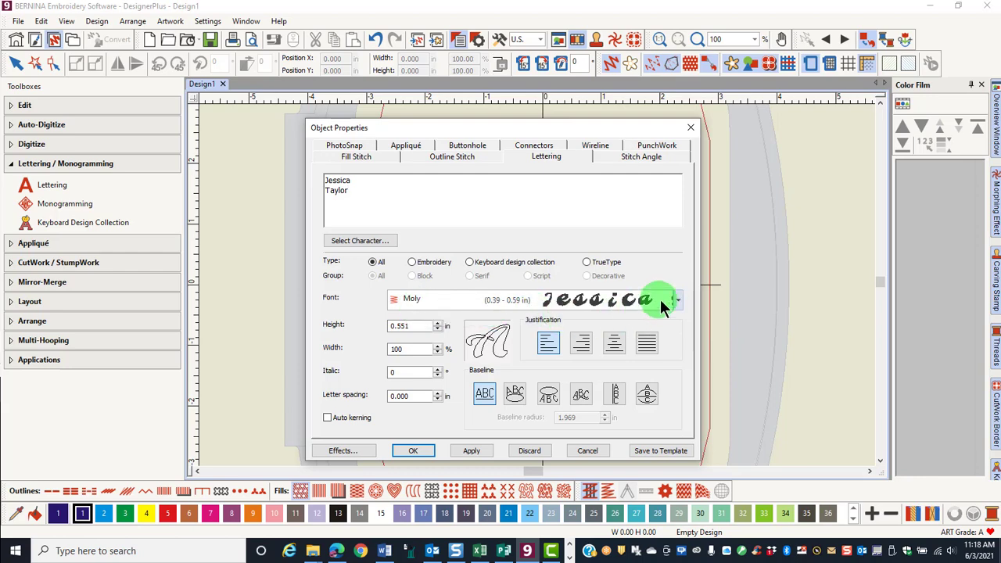
{"action": "left_click", "coordinate": [676, 299]}
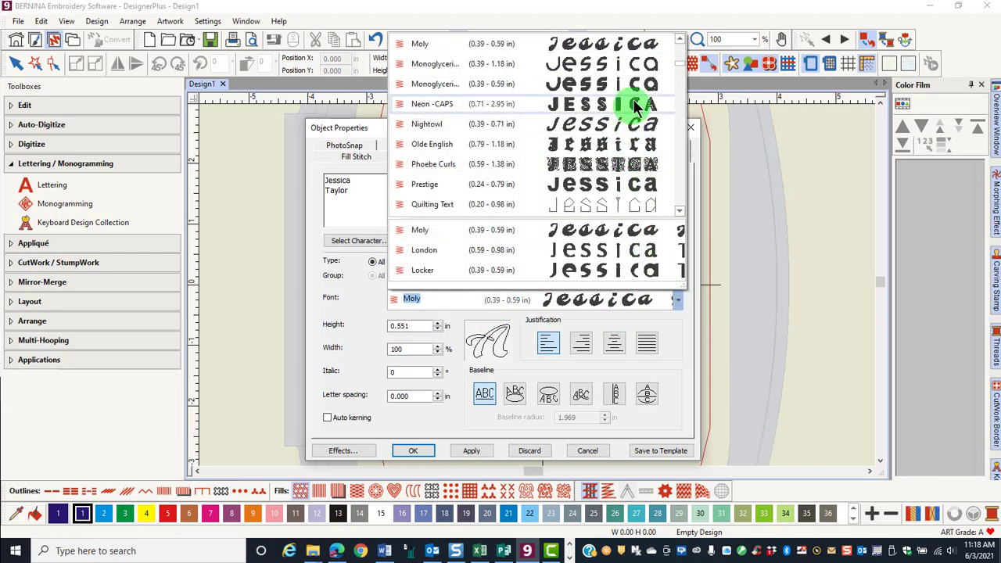
{"action": "mouse_move", "coordinate": [644, 279]}
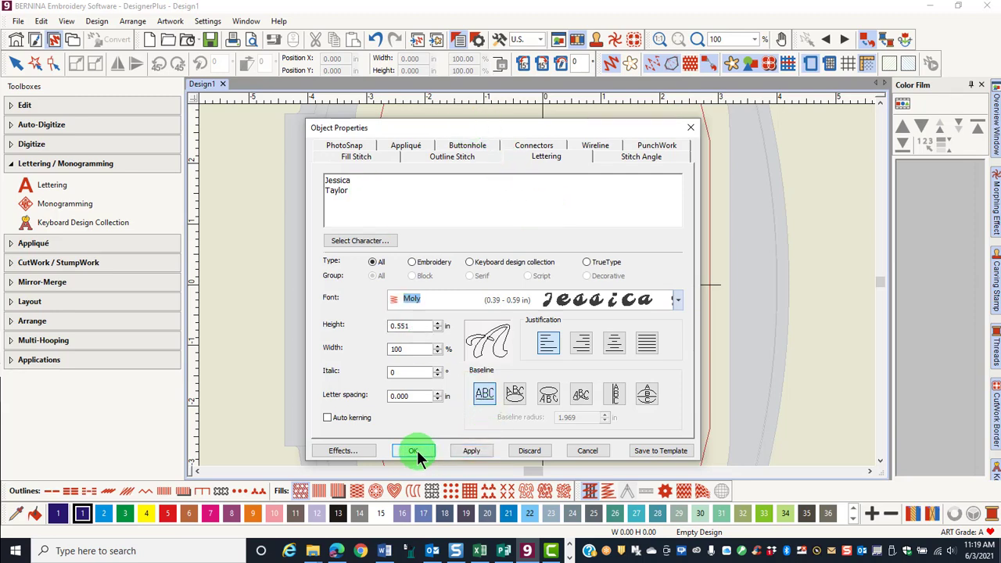
{"action": "left_click", "coordinate": [413, 450]}
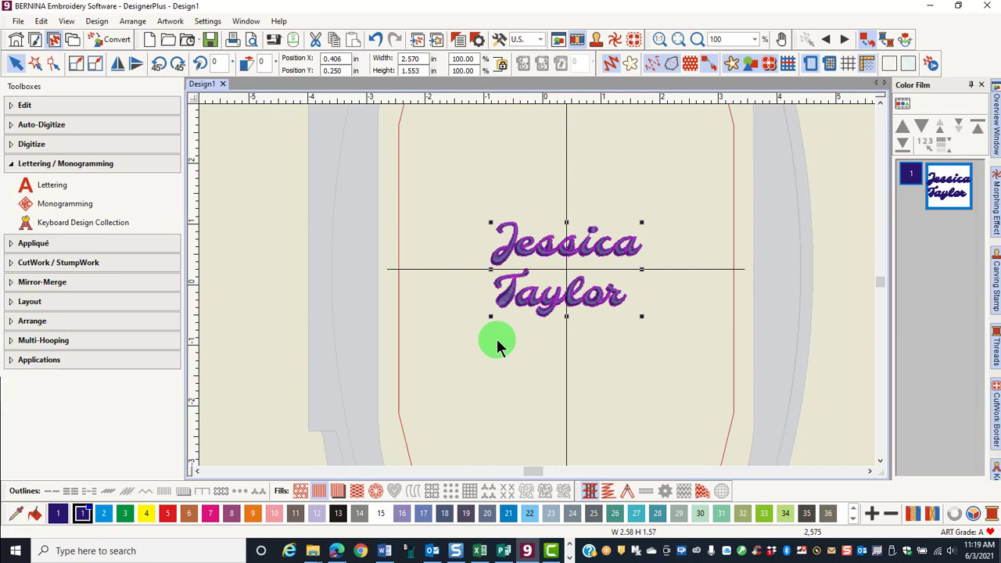
Deselect the placed name and reopen blank lettering properties for new text.
{"action": "left_click", "coordinate": [477, 358]}
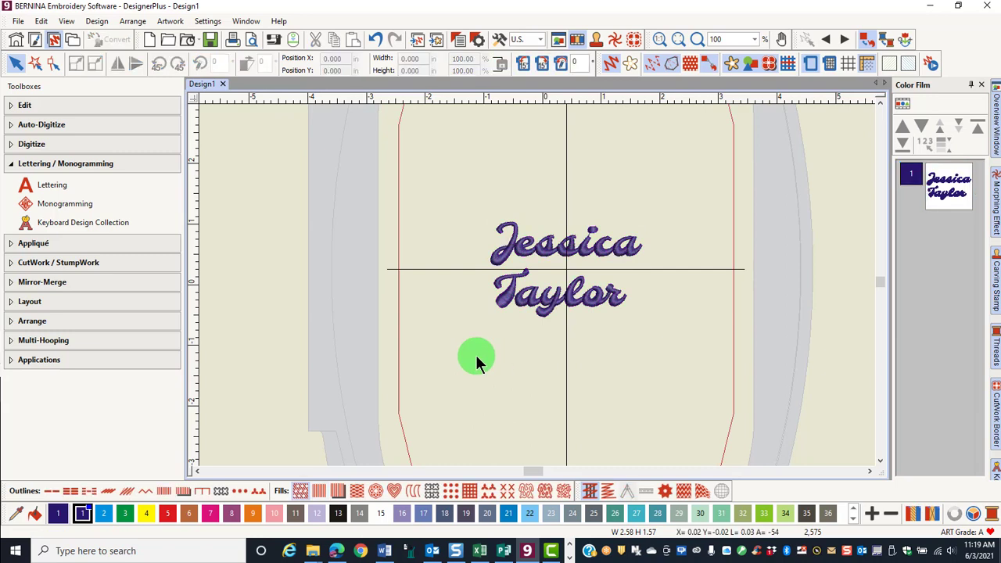
{"action": "mouse_move", "coordinate": [289, 250]}
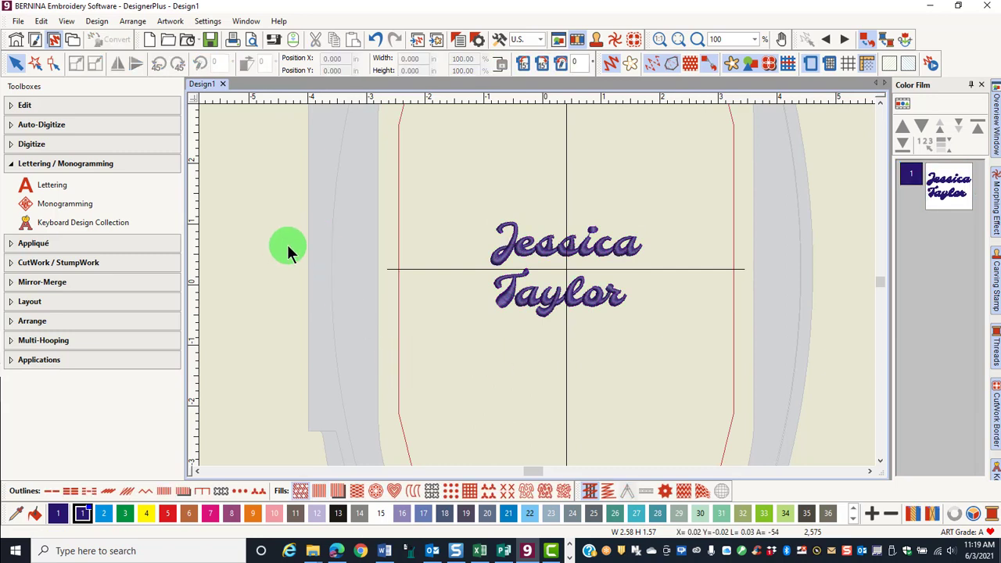
{"action": "double_click", "coordinate": [566, 269]}
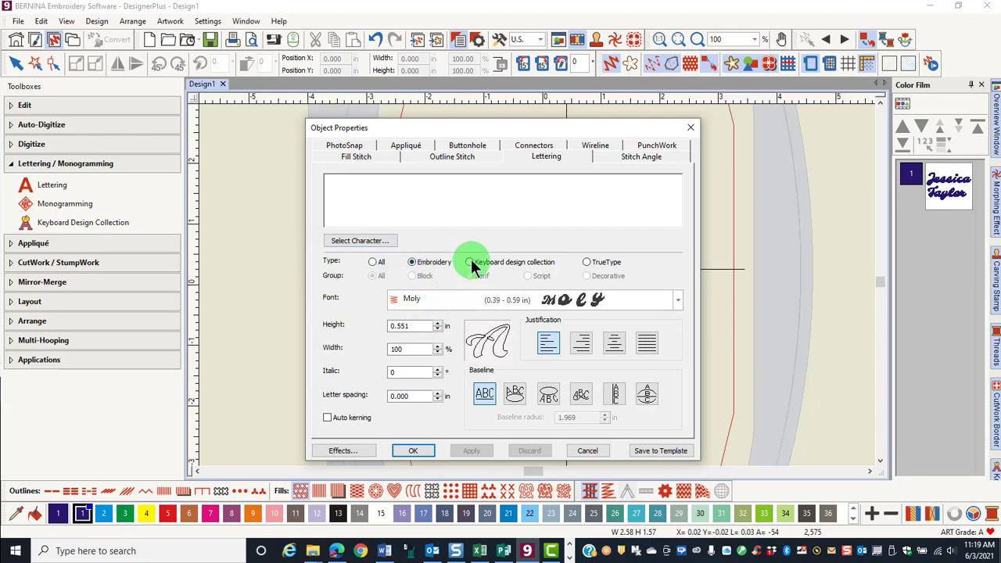
Set the font type to TrueType with Group All, listing fonts with AdLib WGL4 BT current.
{"action": "left_click", "coordinate": [469, 263]}
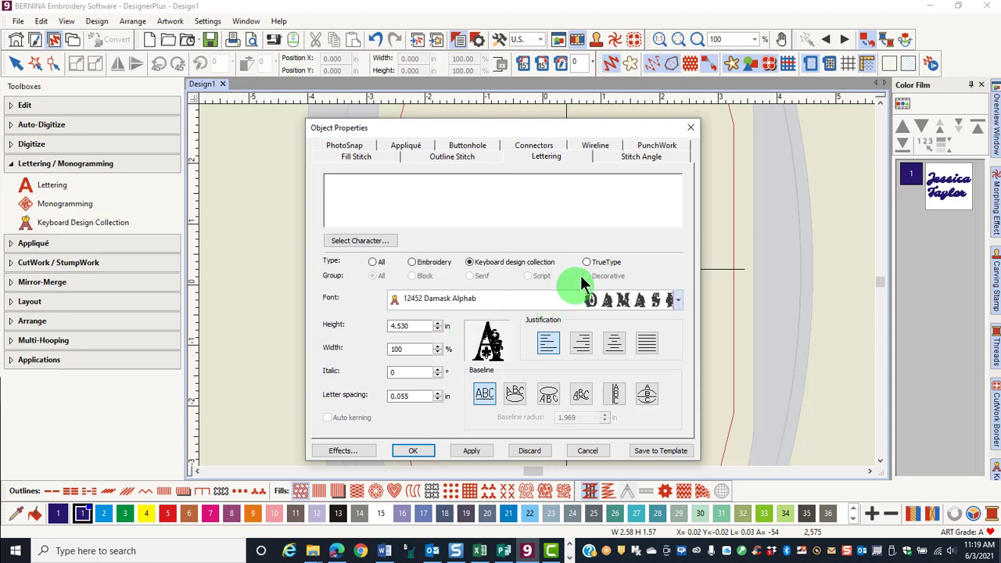
{"action": "left_click", "coordinate": [586, 263]}
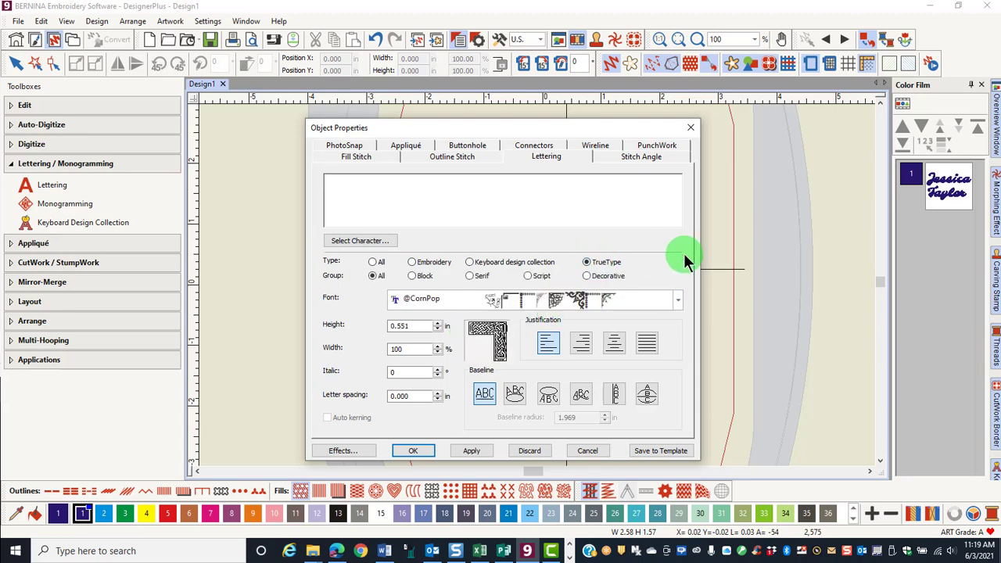
{"action": "mouse_move", "coordinate": [622, 269]}
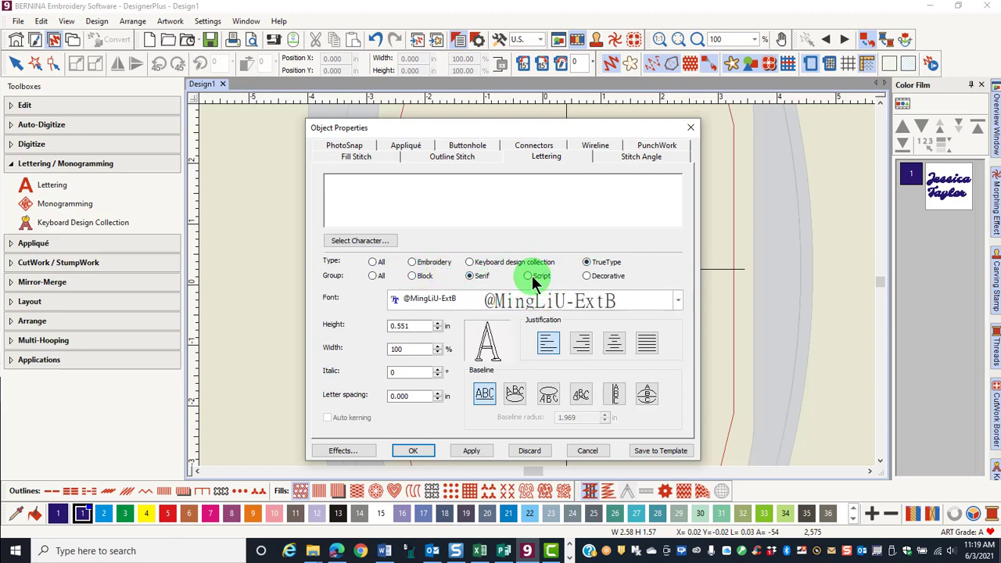
{"action": "left_click", "coordinate": [584, 275]}
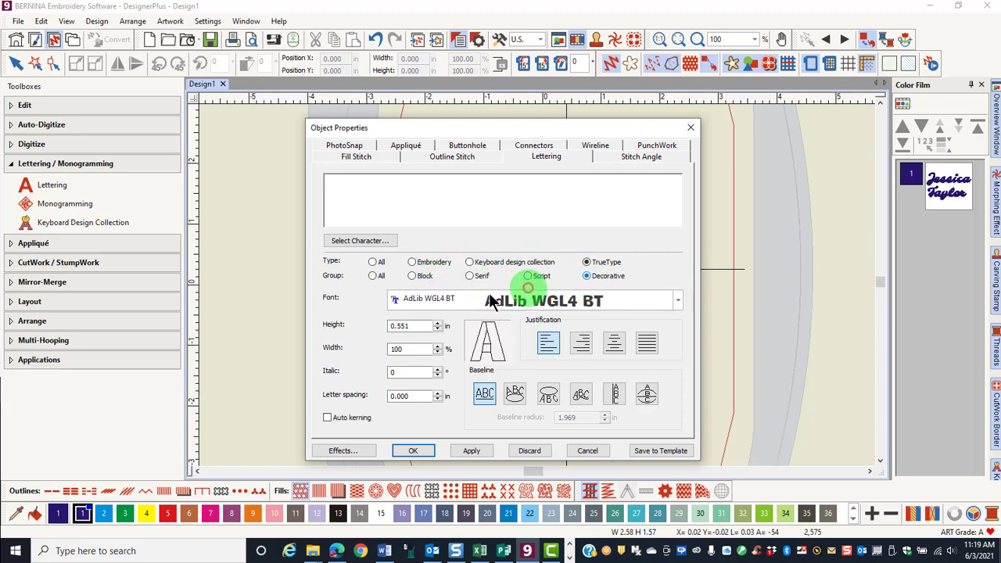
{"action": "left_click", "coordinate": [372, 275]}
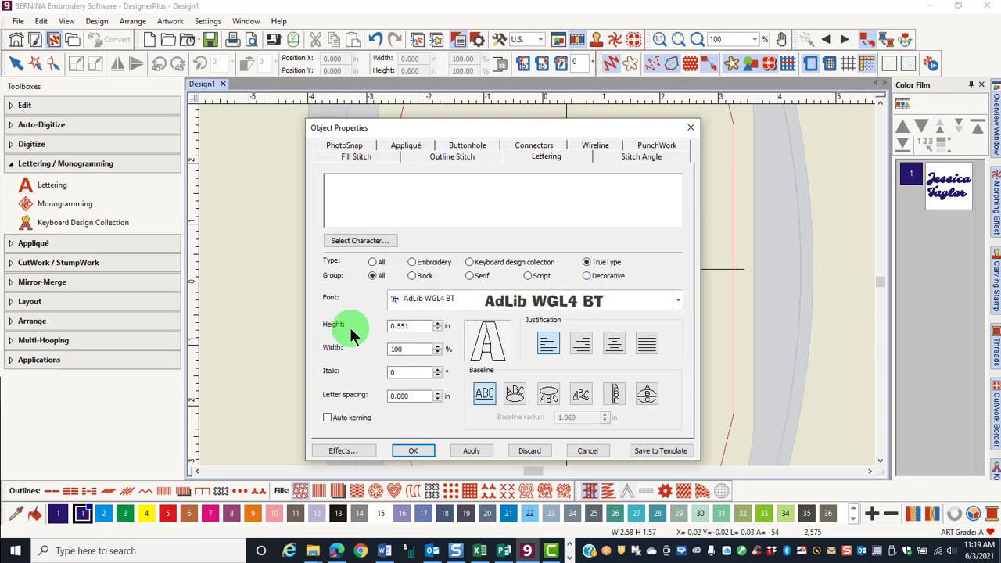
{"action": "mouse_move", "coordinate": [679, 305]}
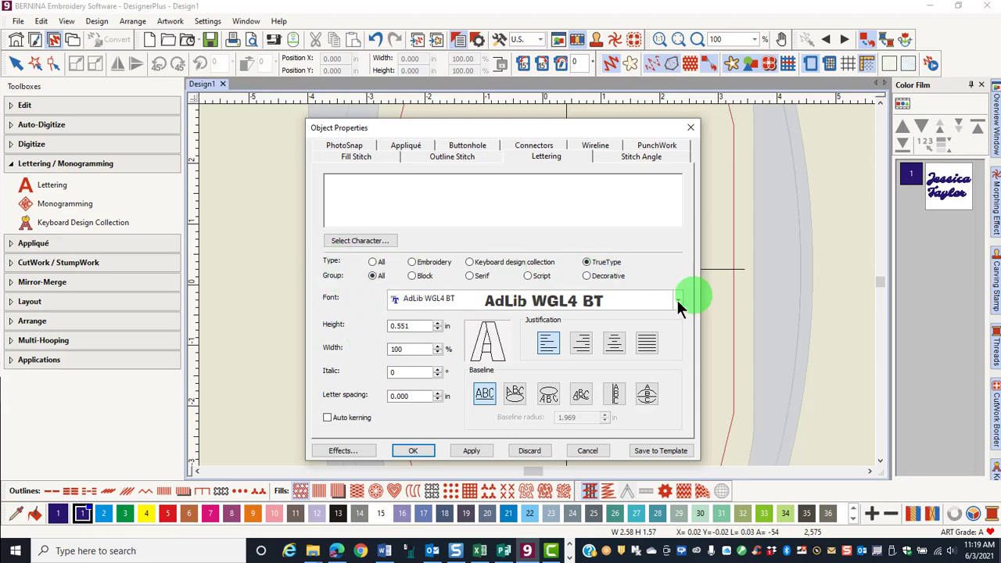
{"action": "left_click", "coordinate": [677, 301]}
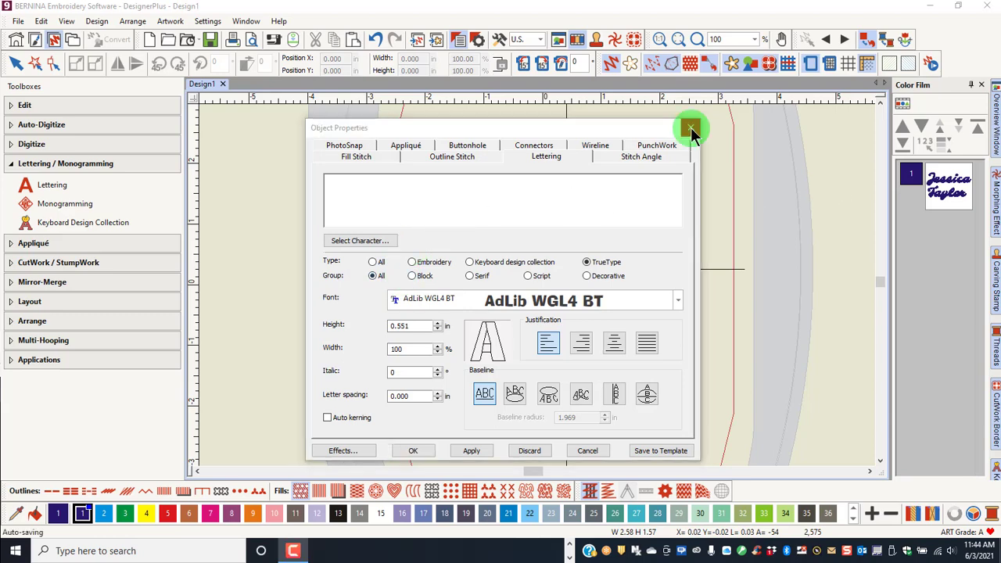
Set General options to remember 8 recent fonts with Extra Large previews and confirm.
{"action": "left_click", "coordinate": [691, 128]}
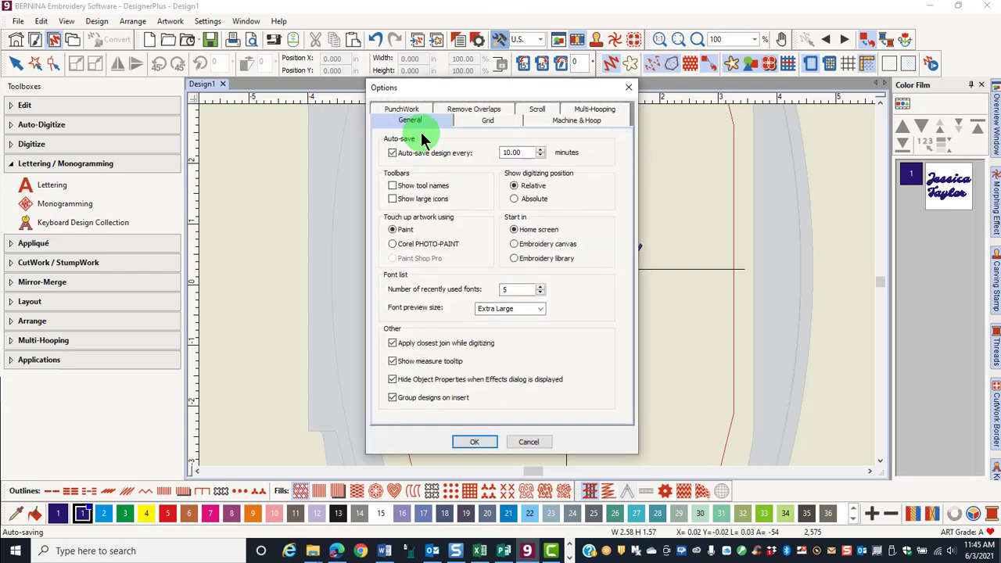
{"action": "mouse_move", "coordinate": [544, 296]}
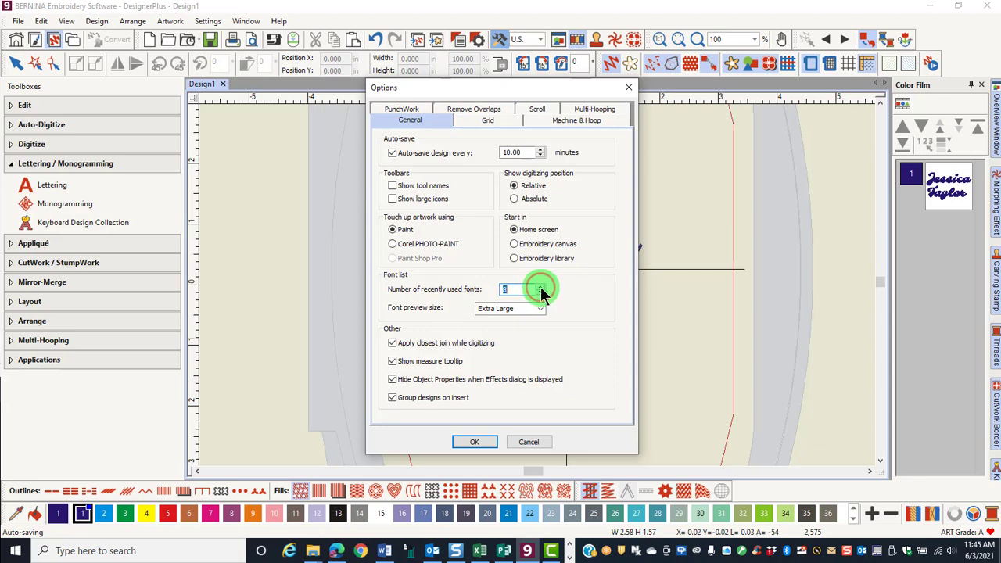
{"action": "left_click", "coordinate": [538, 306]}
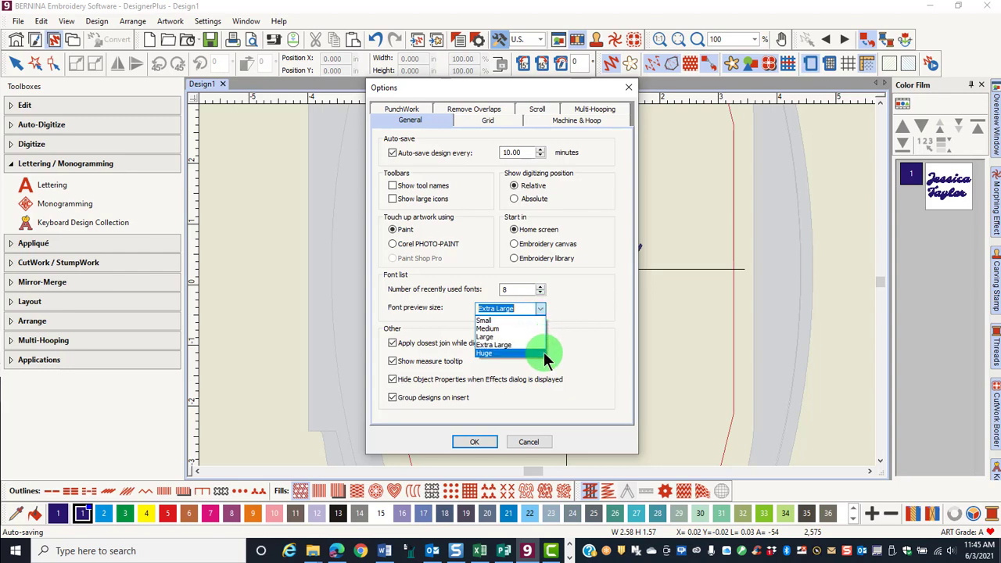
{"action": "left_click", "coordinate": [492, 346]}
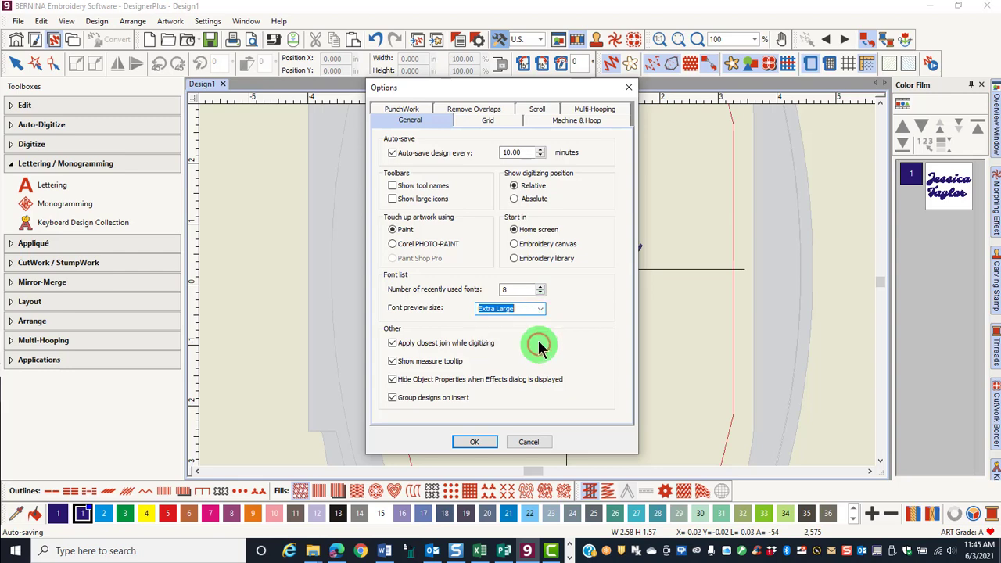
{"action": "left_click", "coordinate": [473, 441]}
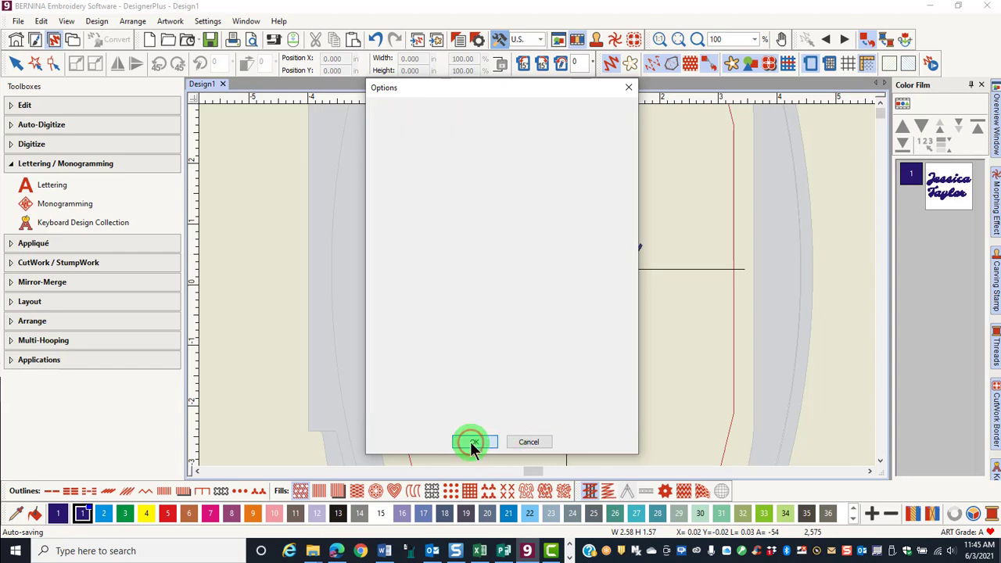
{"action": "left_click", "coordinate": [472, 441]}
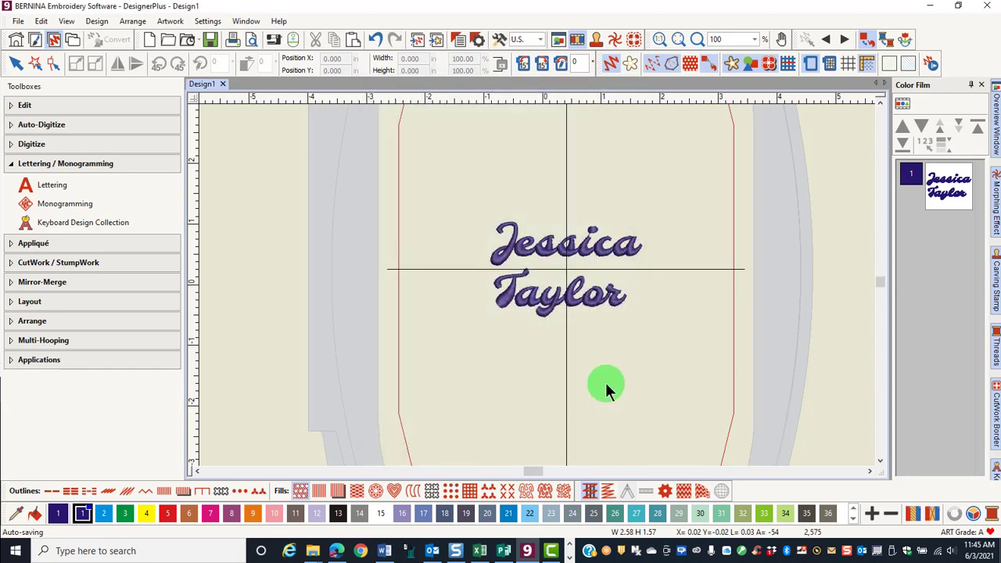